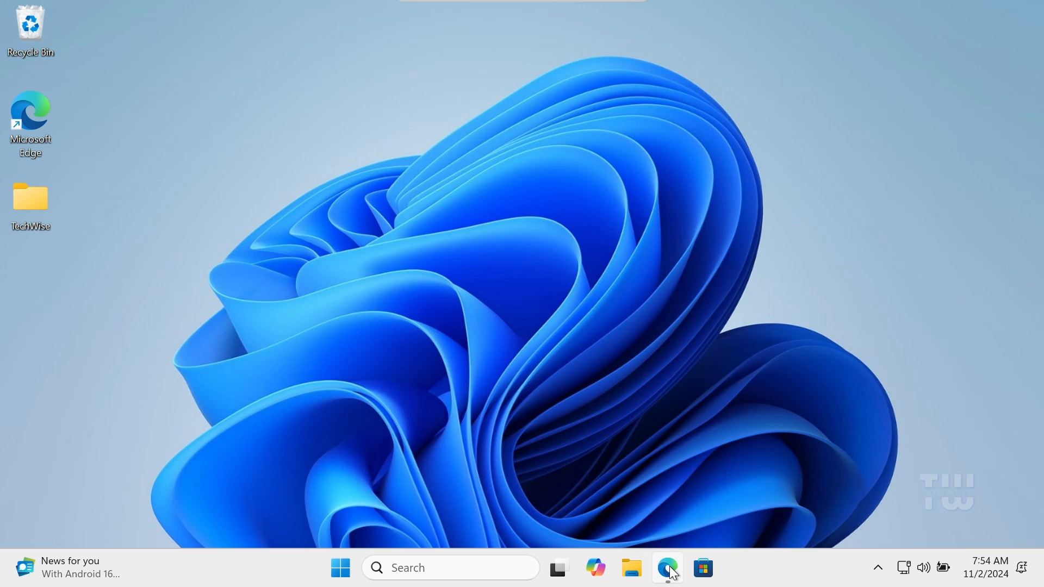
Step: Search Edge for 'SecretFolder' and download the EXE installer from the OHSOFT page
click(666, 568)
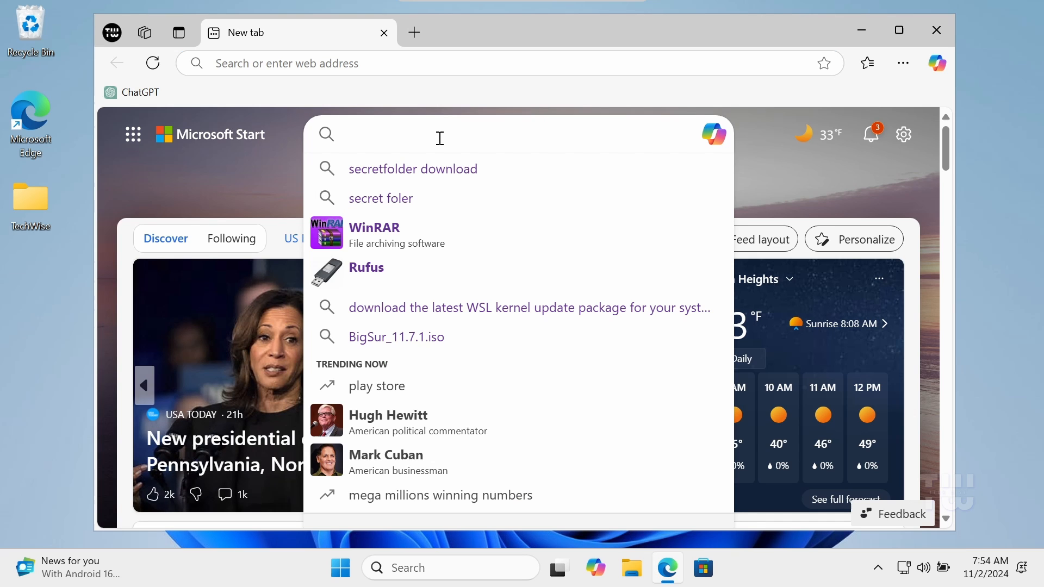
text(SecretFolder)
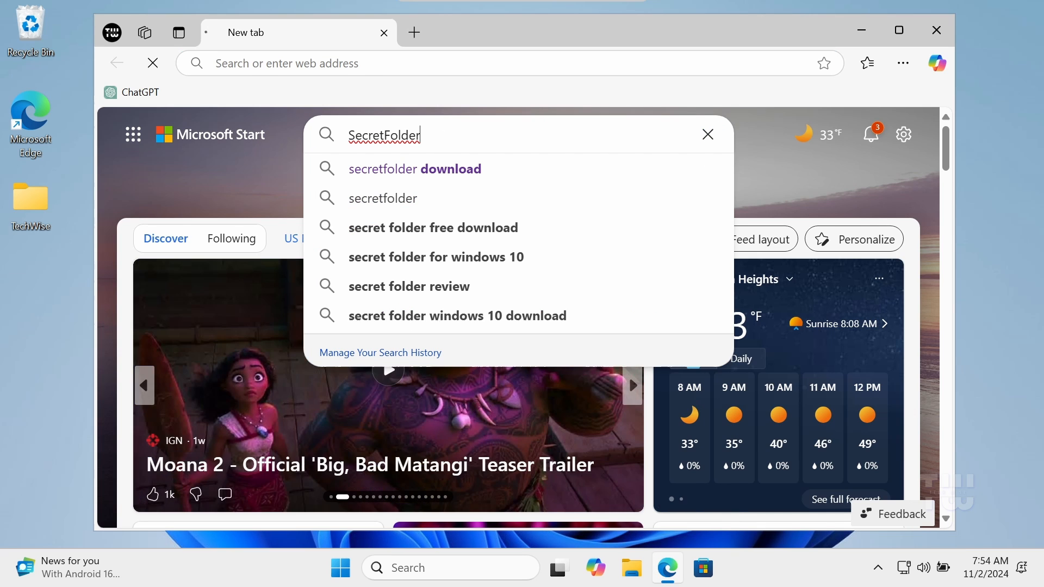
key(Return)
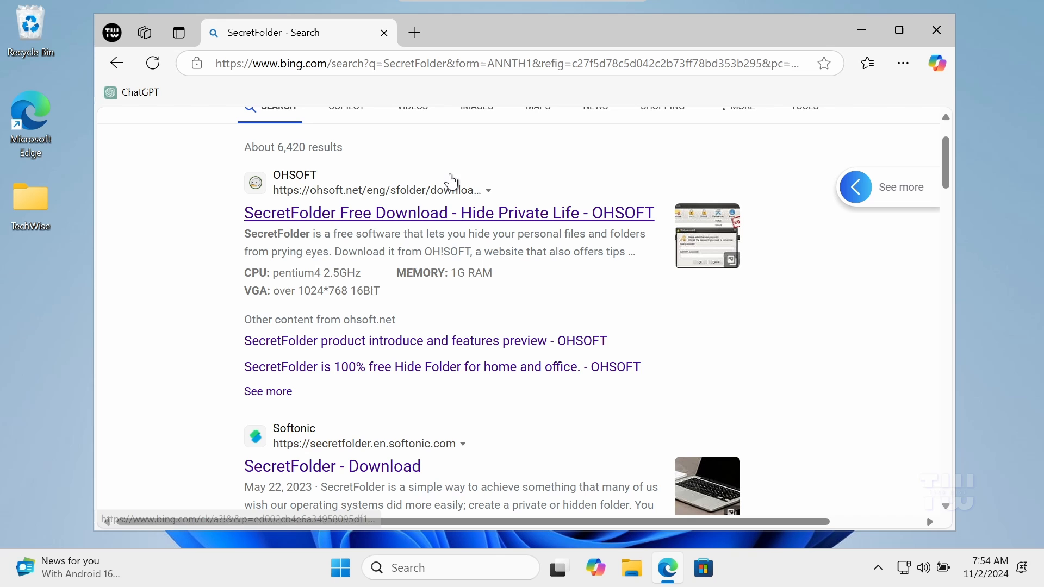
mouse_move(445, 202)
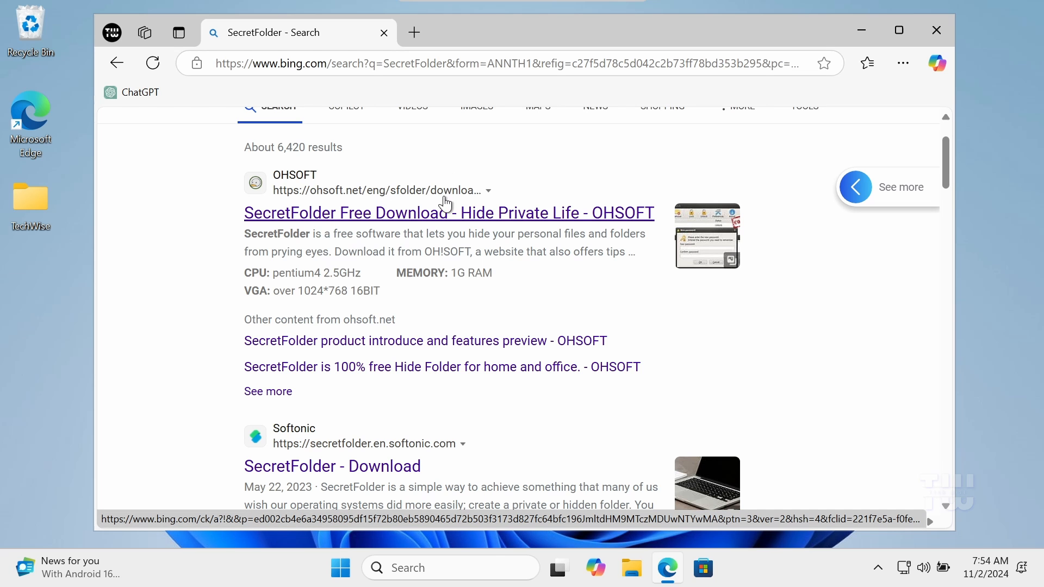
click(448, 213)
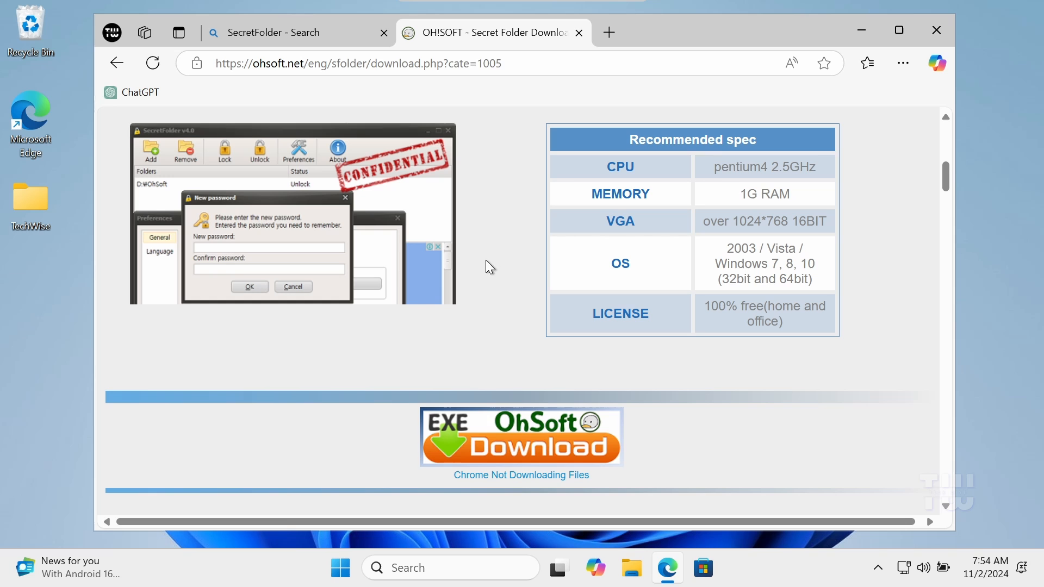
click(521, 436)
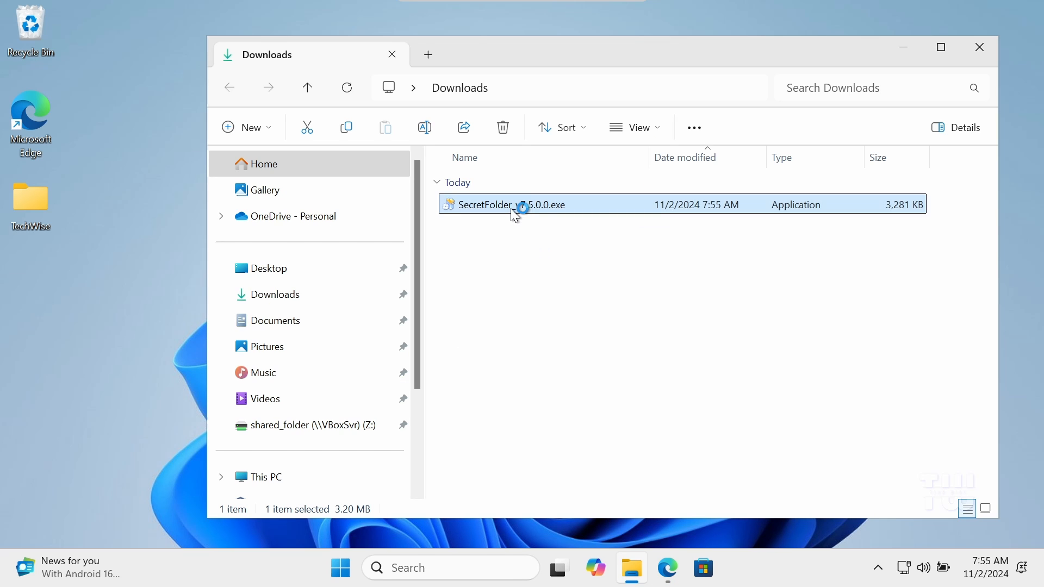
Step: Run SecretFolder_v5.0.0.exe from the Downloads folder
double_click(506, 205)
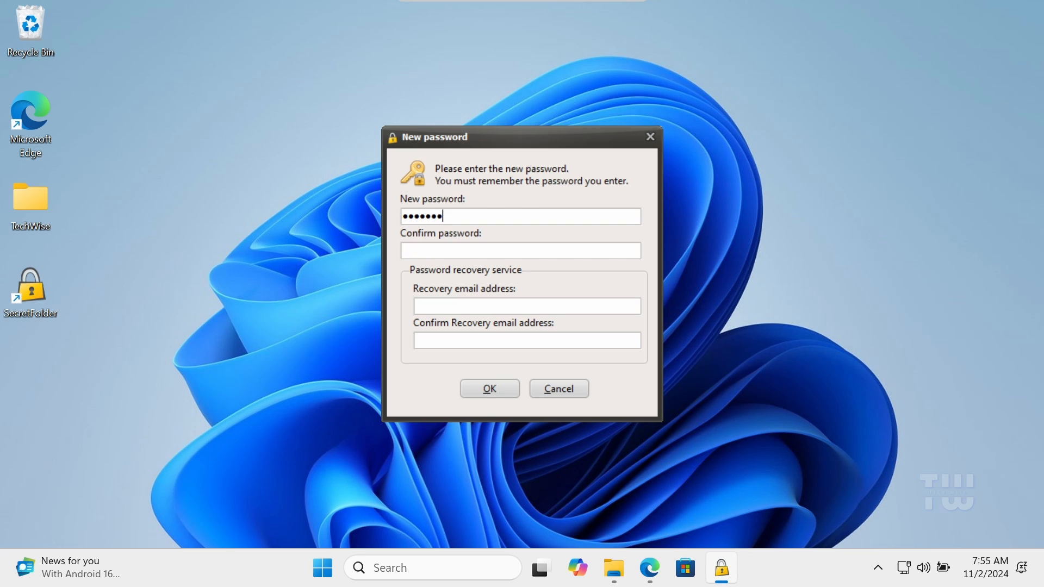
Step: Confirm the new SecretFolder password, add the recovery email 'madevel', and save
click(520, 250)
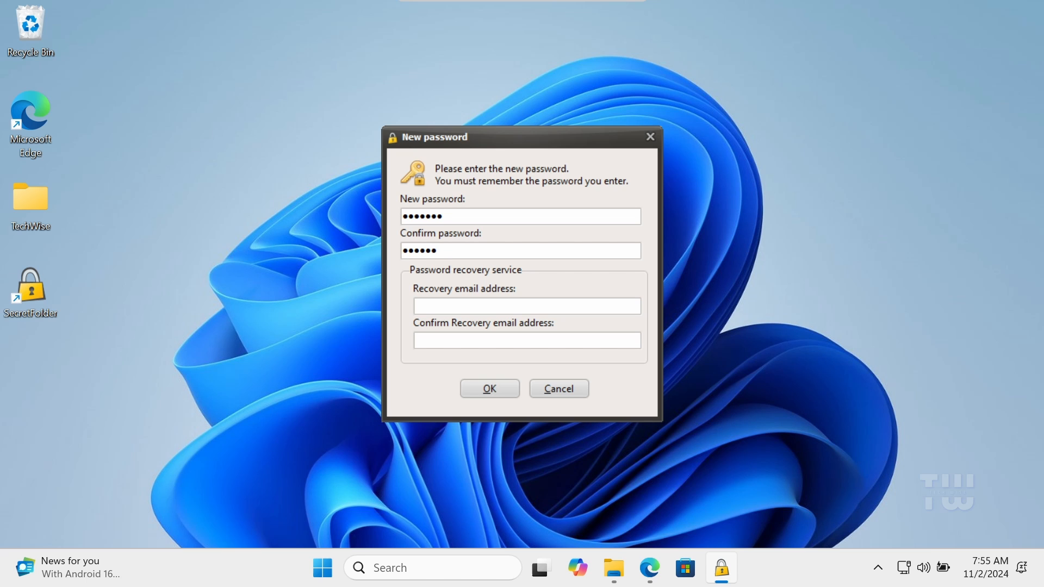
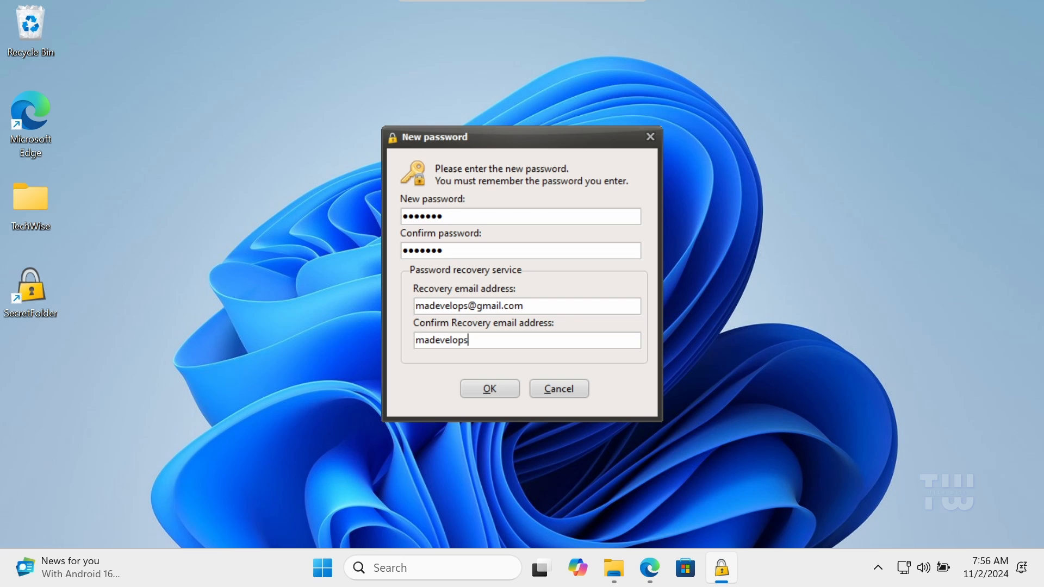
click(489, 388)
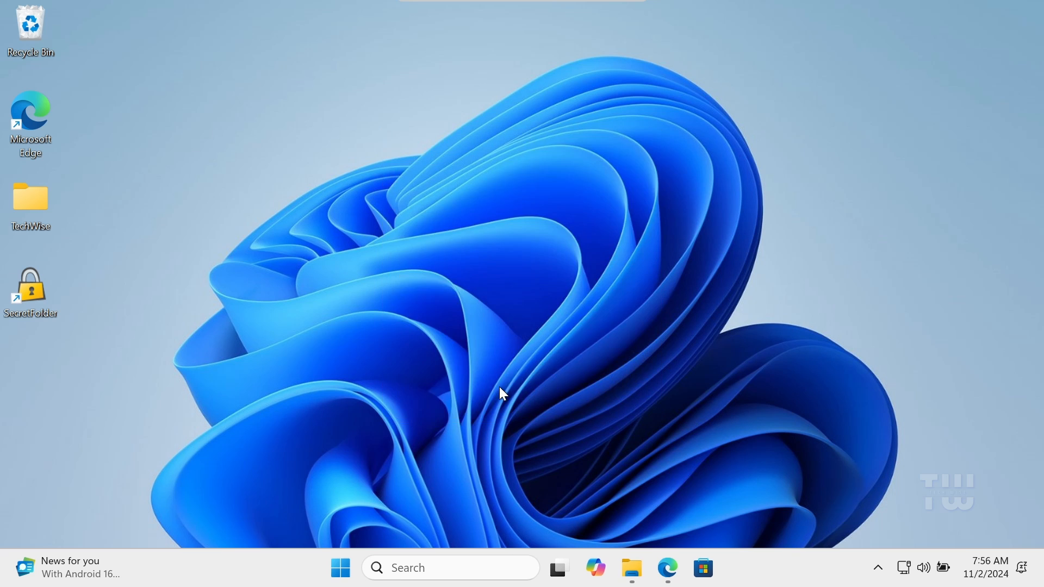
Step: Lock Program Files (x86)\Microsoft\Edge and Program Files\Windows Photo Viewer in SecretFolder
double_click(30, 286)
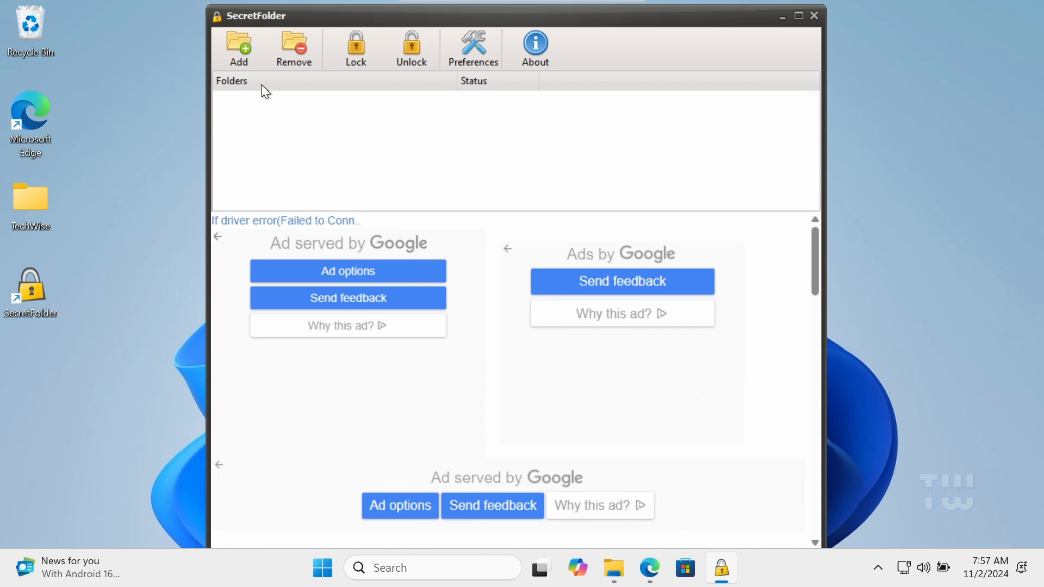
click(239, 48)
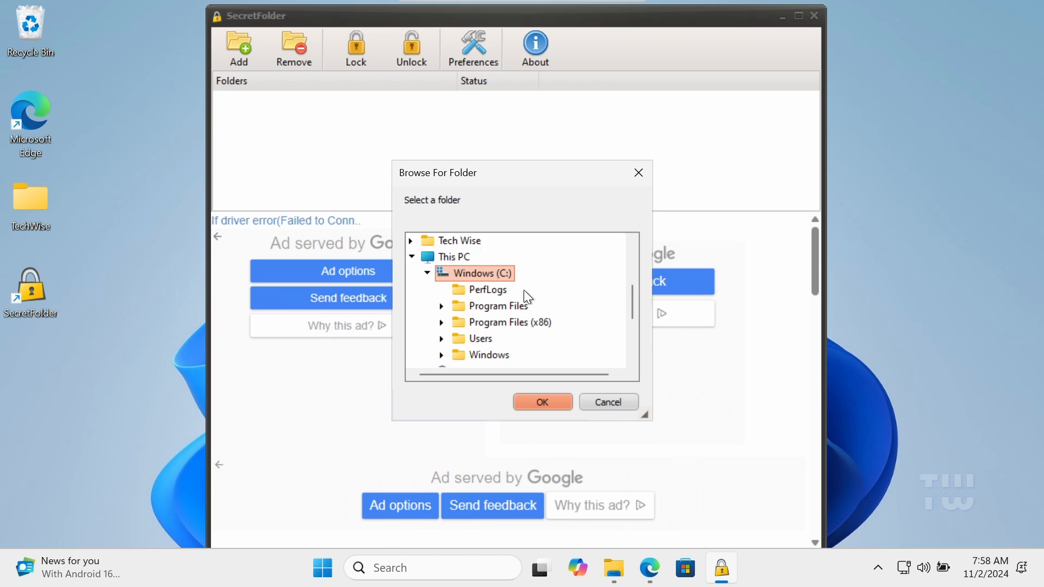
scroll(down, 3)
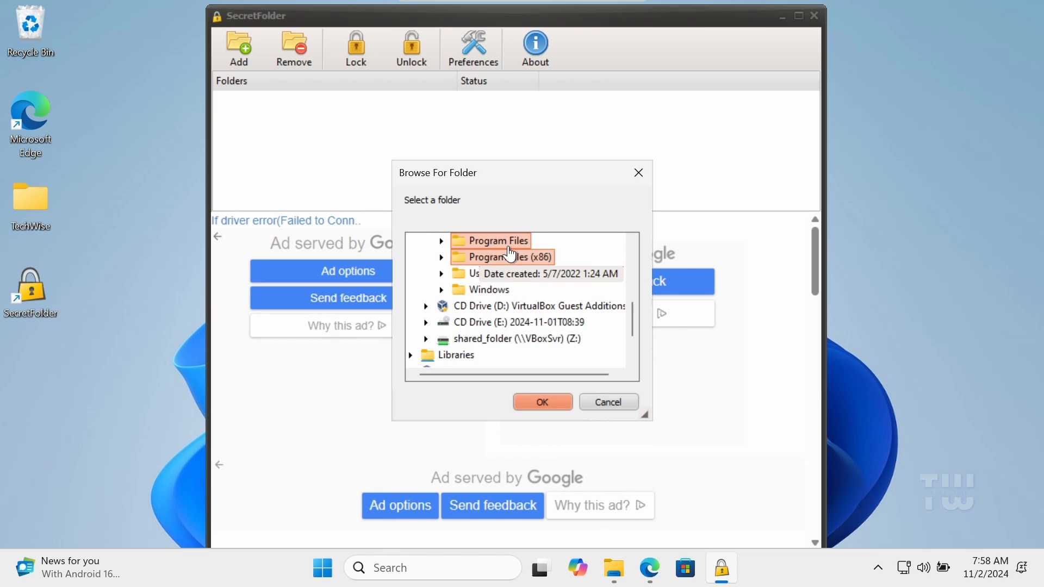
mouse_move(546, 266)
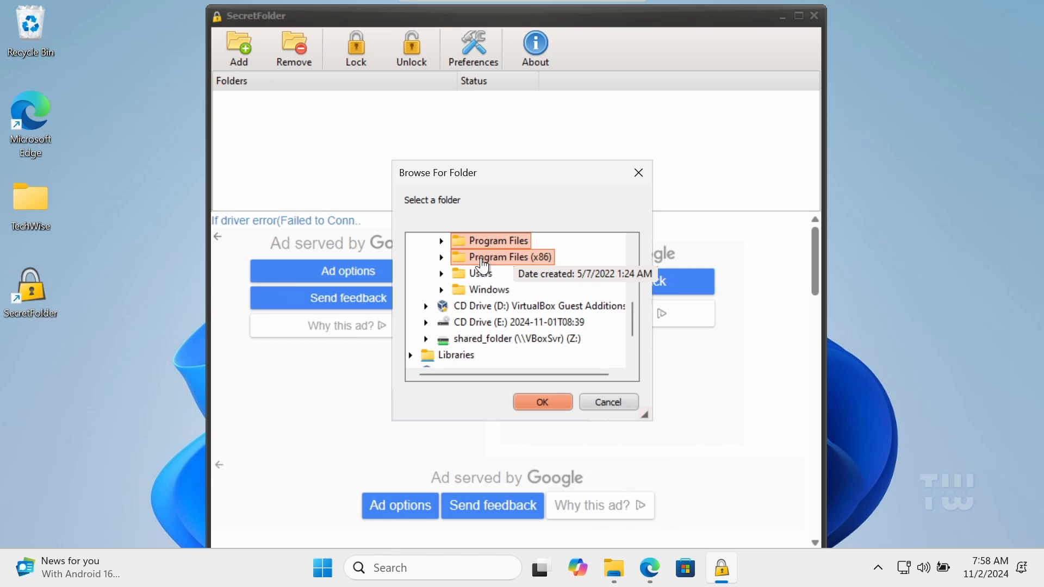
click(442, 257)
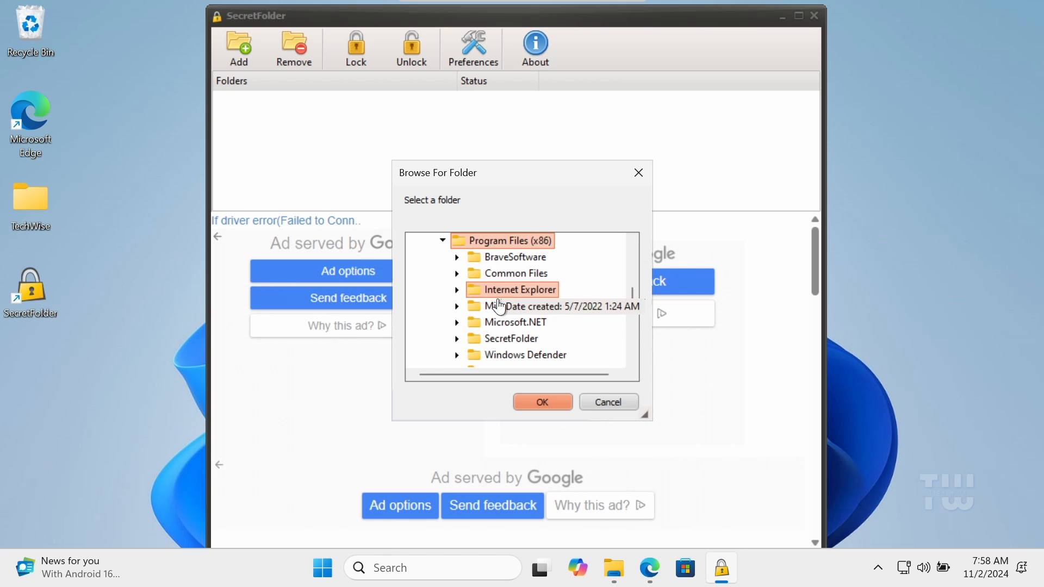
click(457, 322)
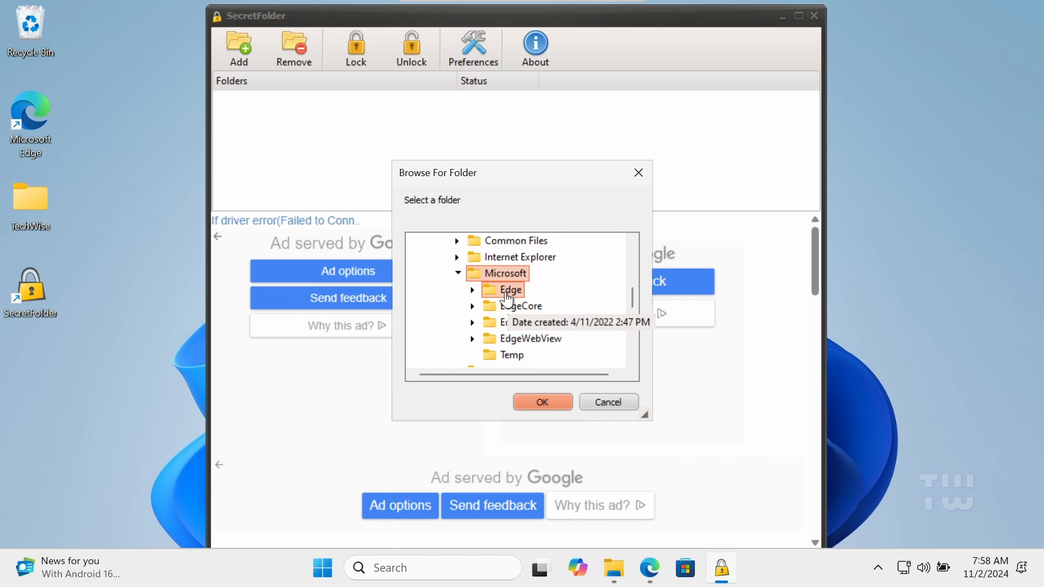
click(472, 289)
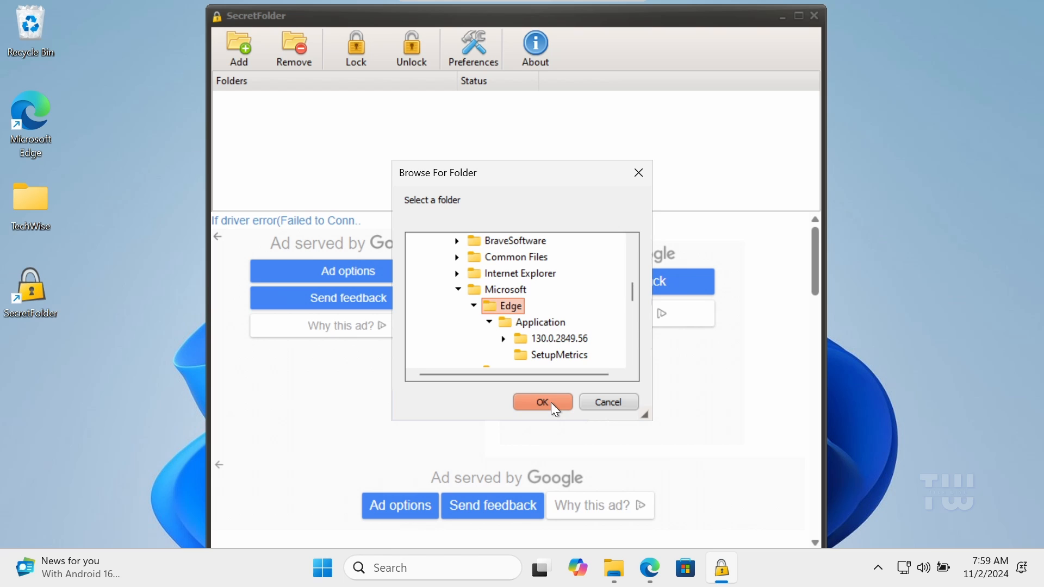
click(542, 401)
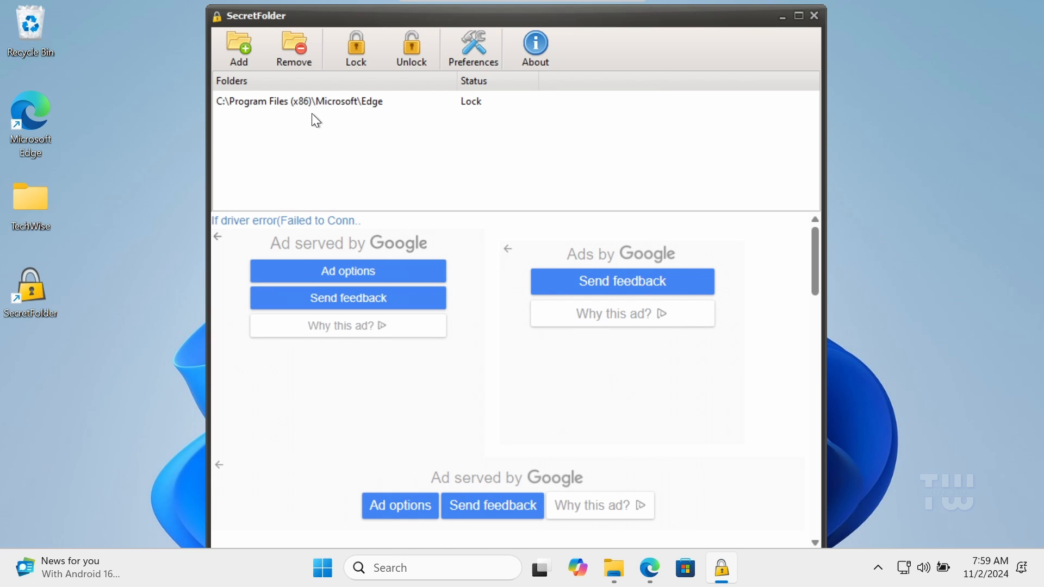
click(238, 48)
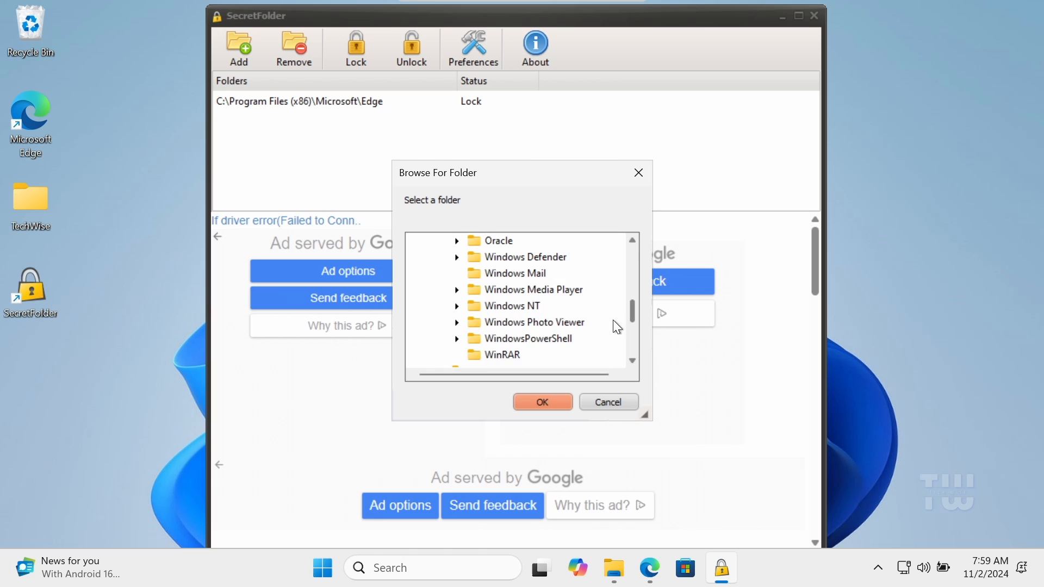
click(542, 402)
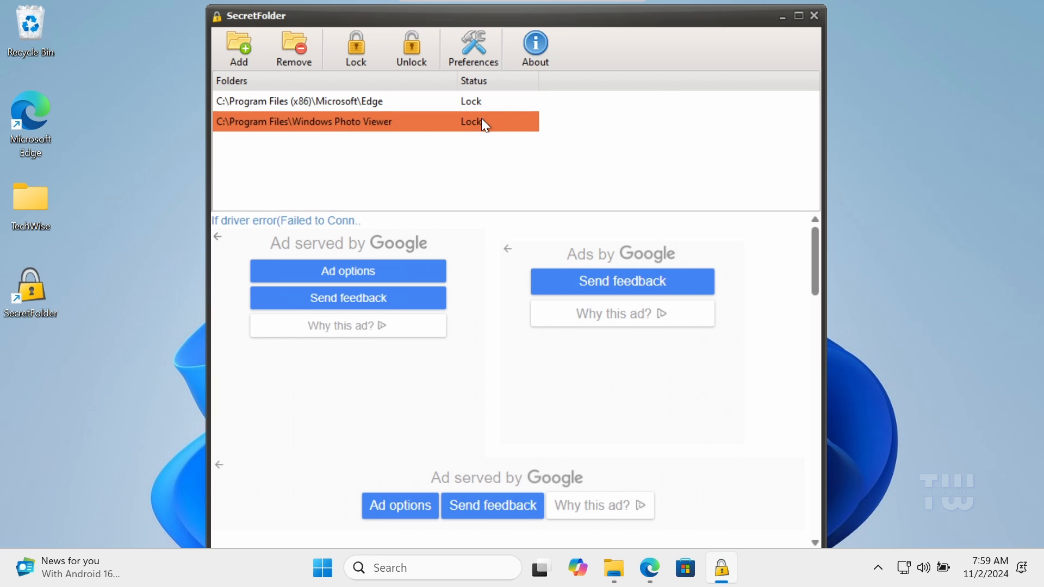
mouse_move(821, 40)
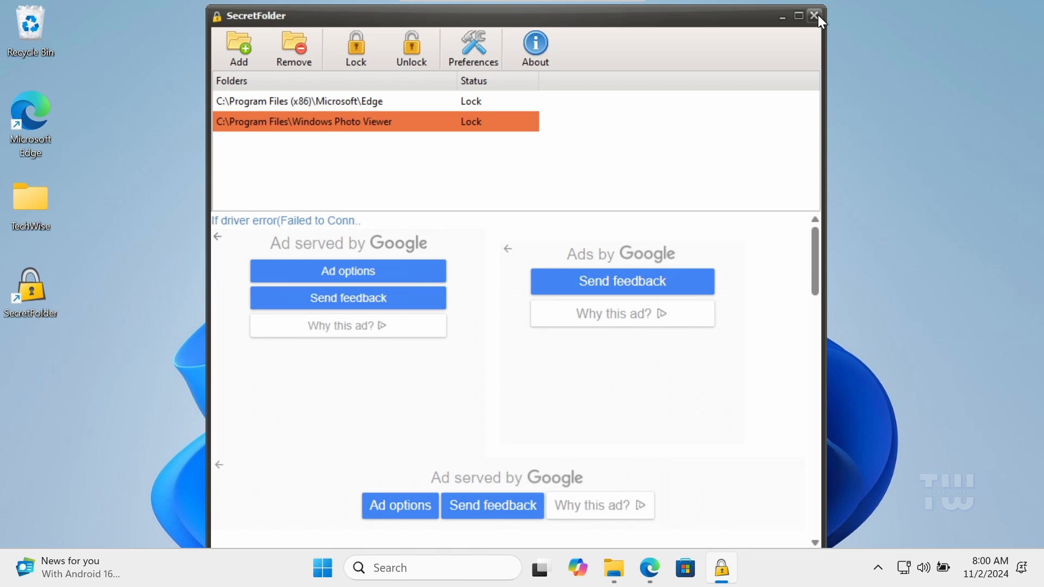
click(814, 15)
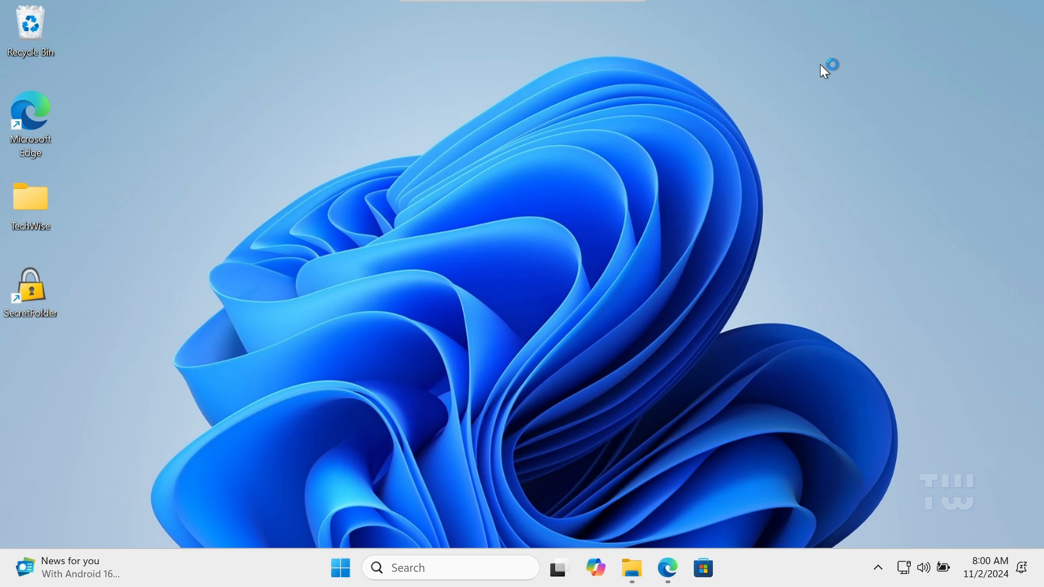
mouse_move(279, 211)
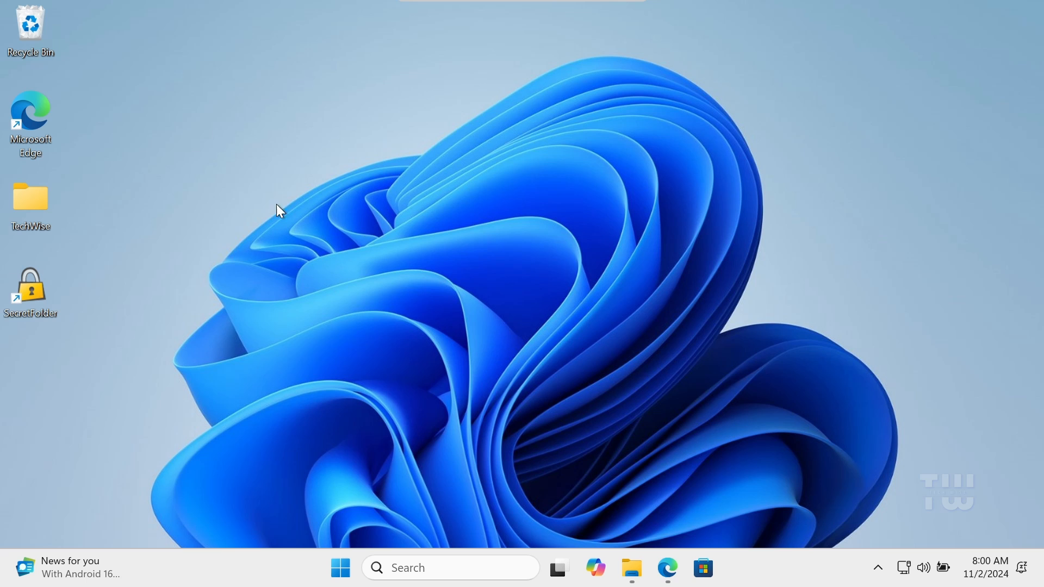
double_click(29, 120)
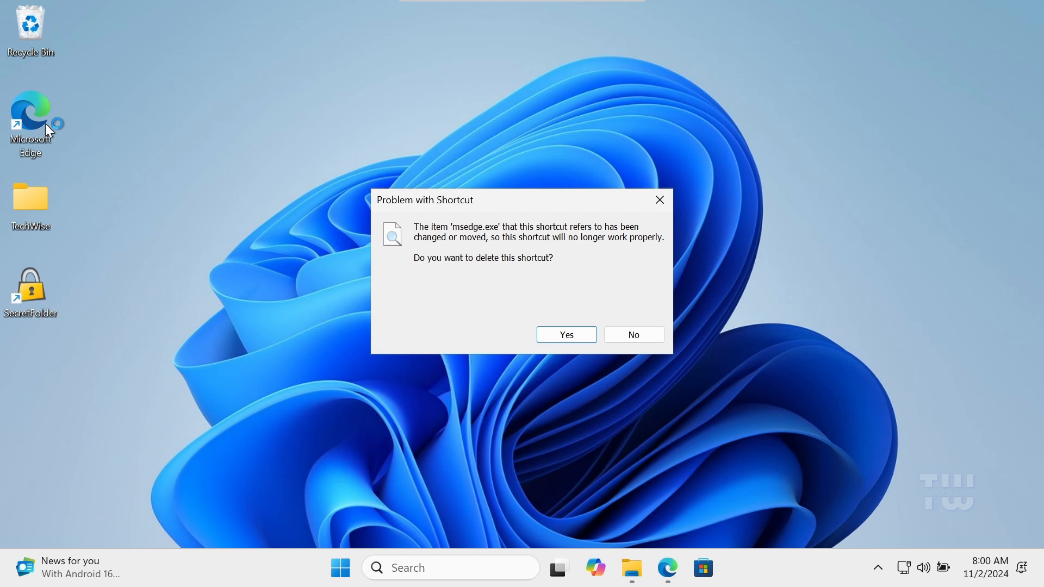
mouse_move(435, 241)
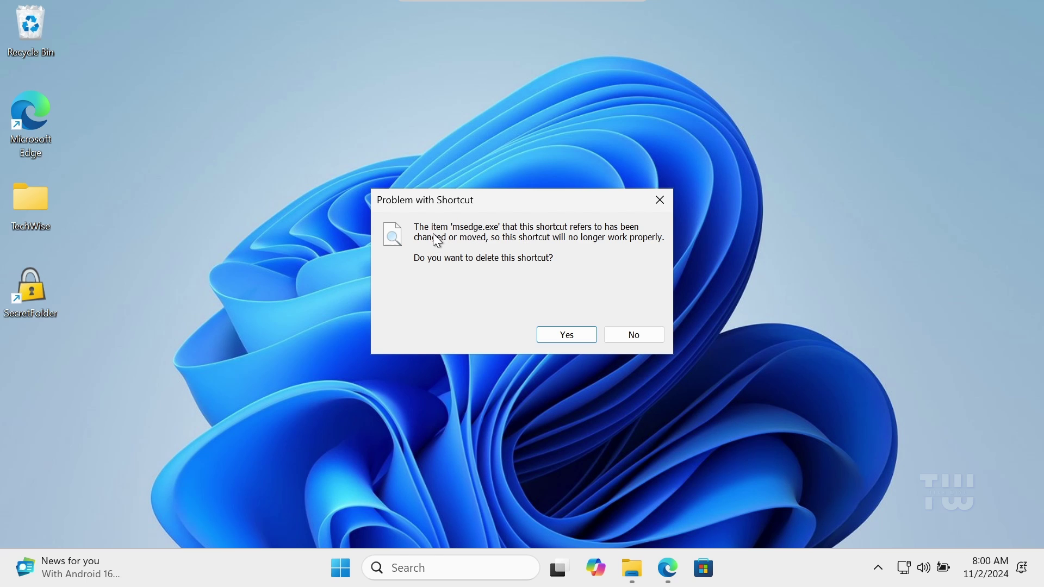
mouse_move(518, 278)
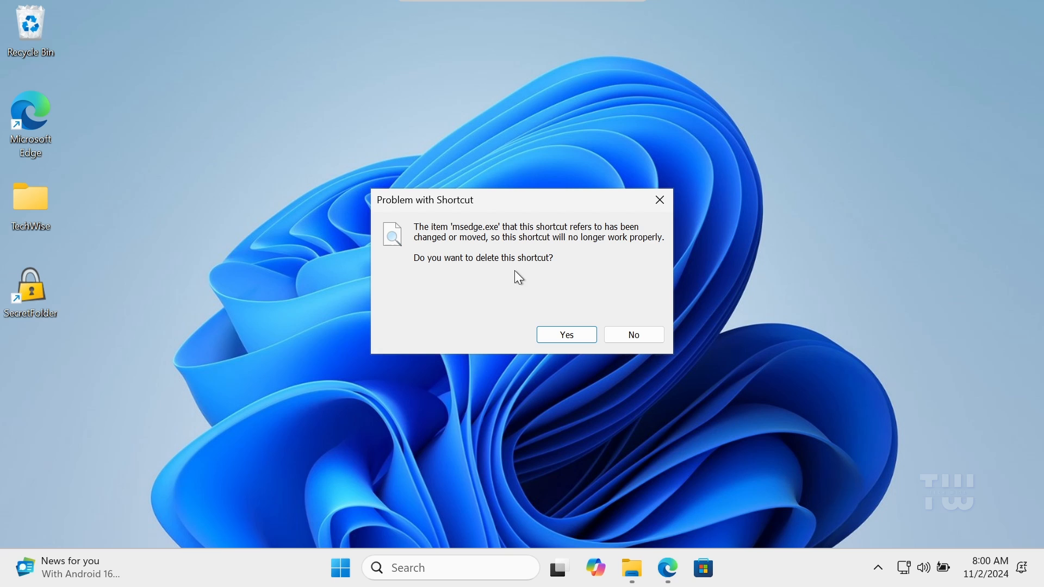
mouse_move(571, 305)
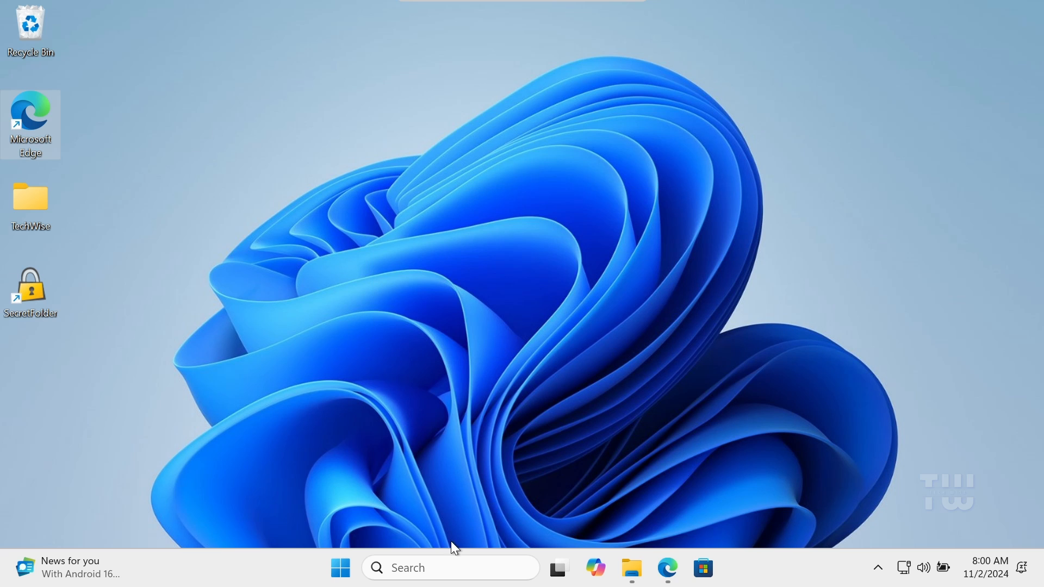
click(450, 567)
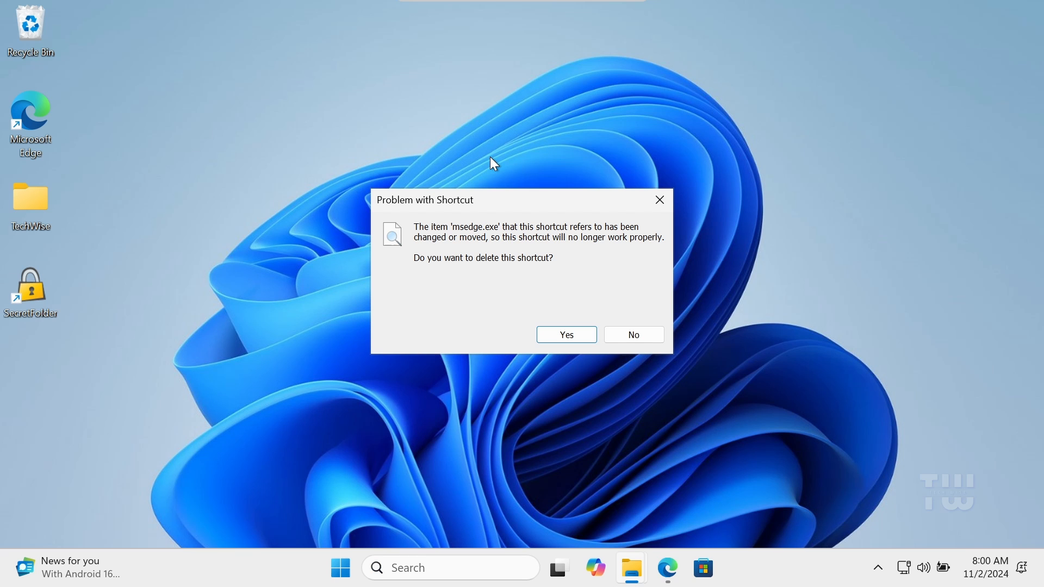
mouse_move(580, 273)
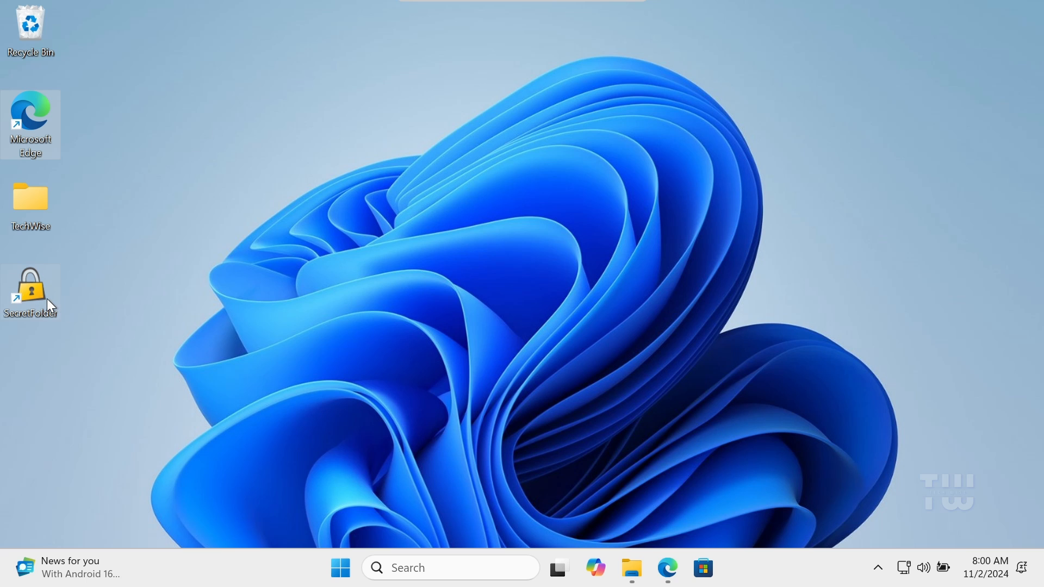
Step: Log into SecretFolder, unlock the Edge folder, then open and close Edge
double_click(30, 283)
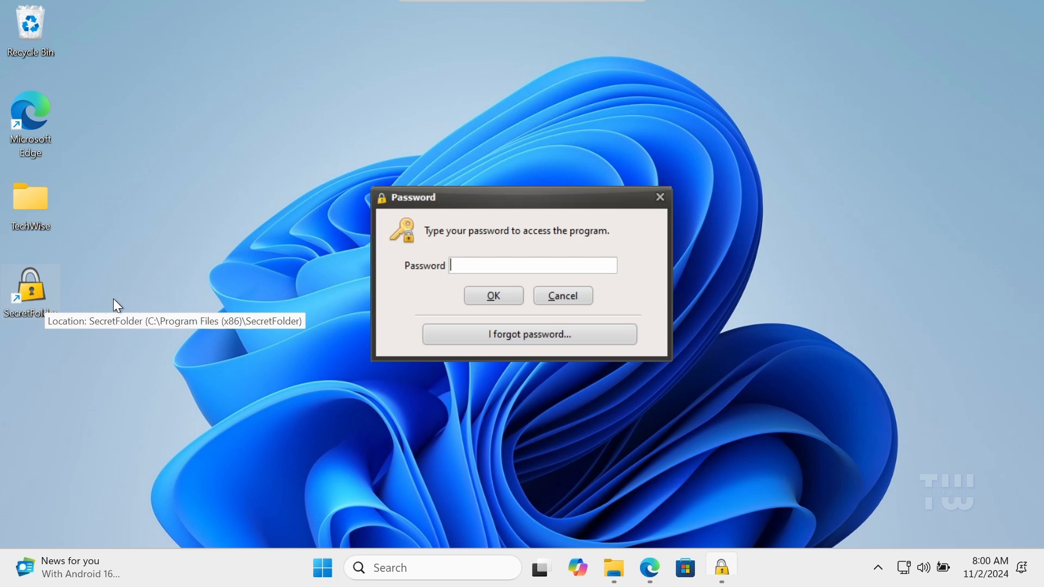
text(●)
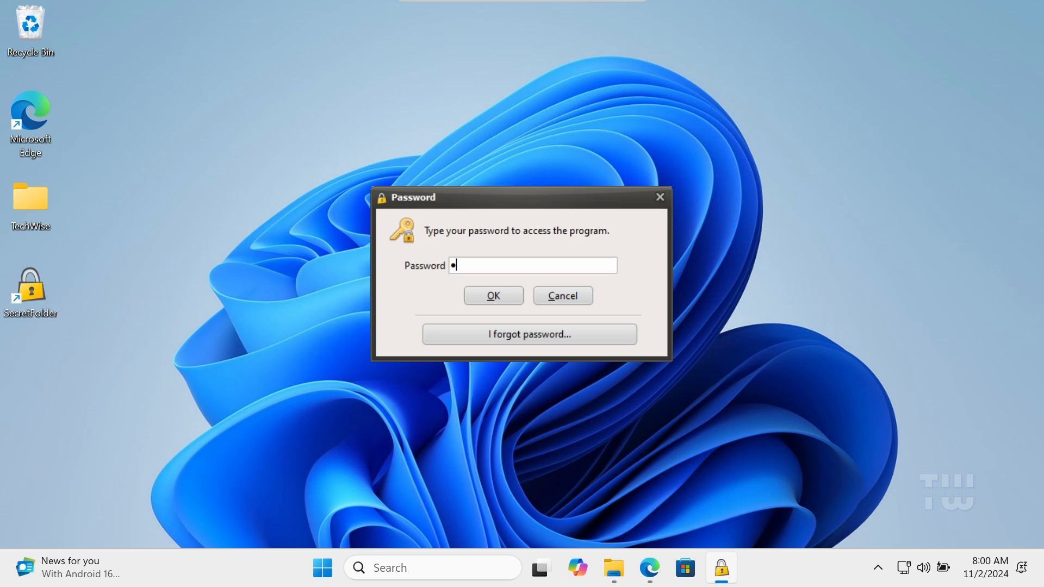
text(password)
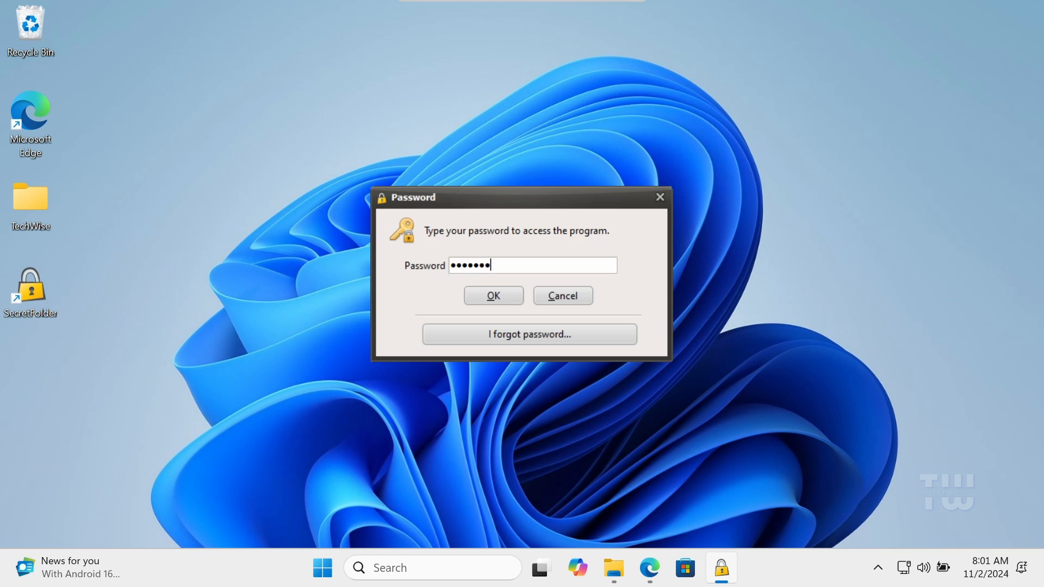
click(492, 295)
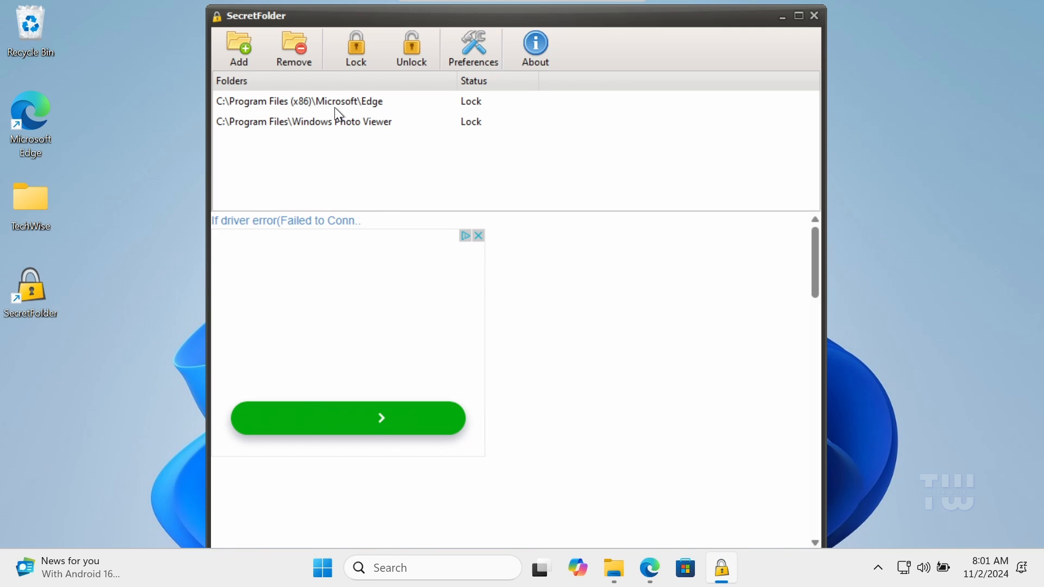
click(411, 48)
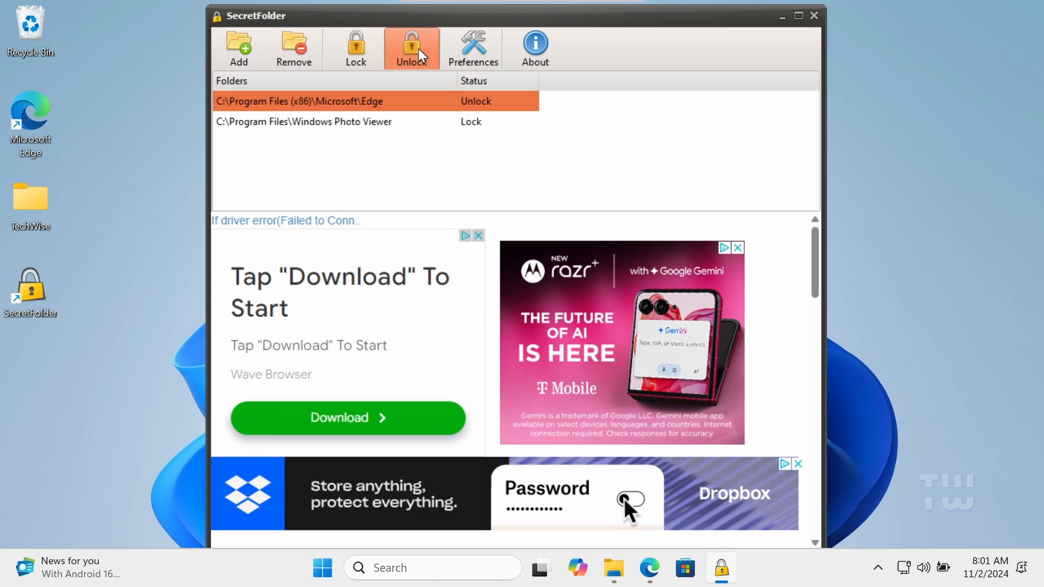
mouse_move(784, 21)
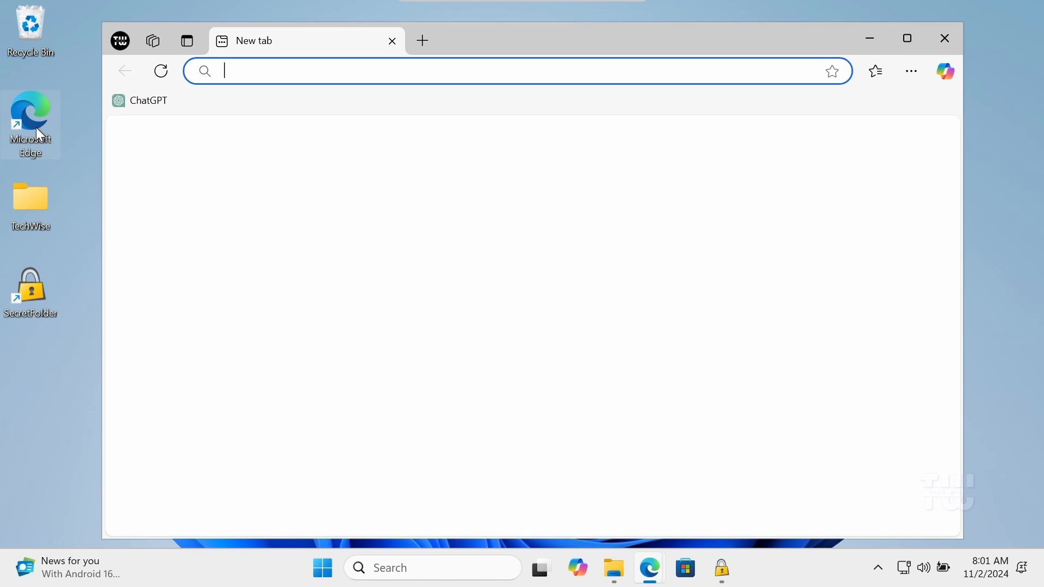
click(943, 38)
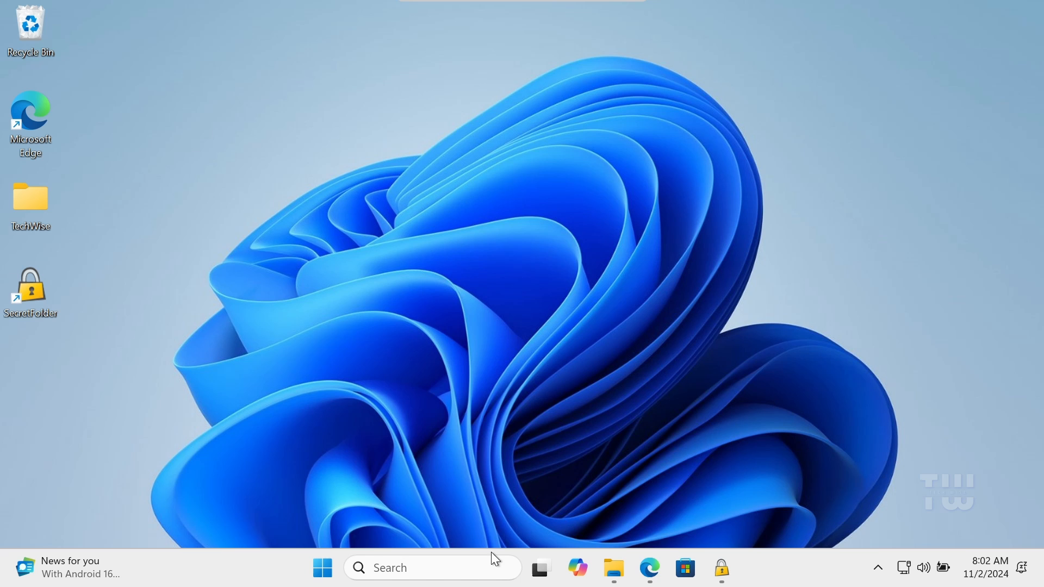
Step: Attempt to uninstall SecretFolder from Installed apps, then dismiss the password prompt
click(431, 568)
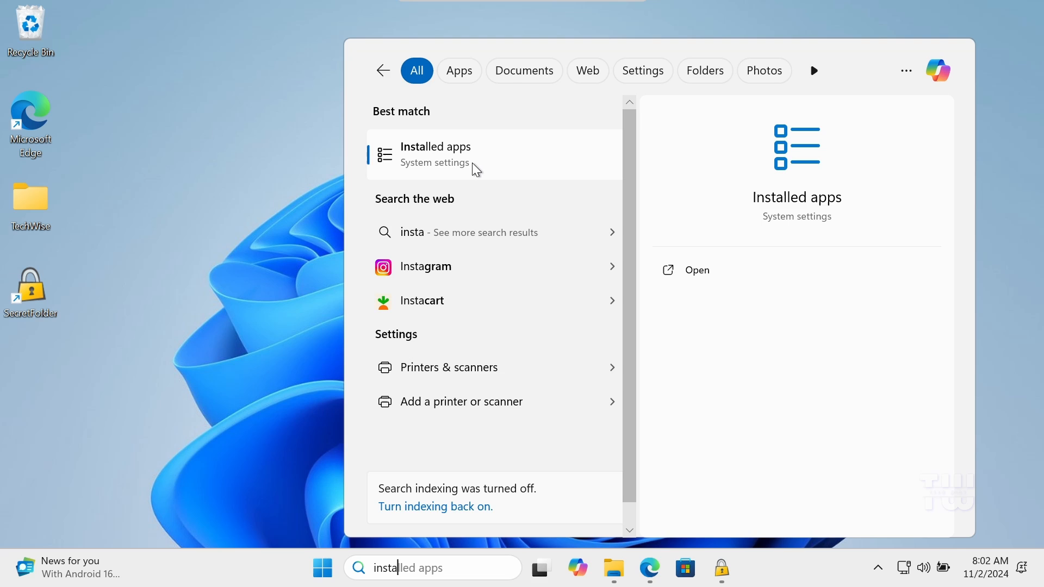
click(435, 154)
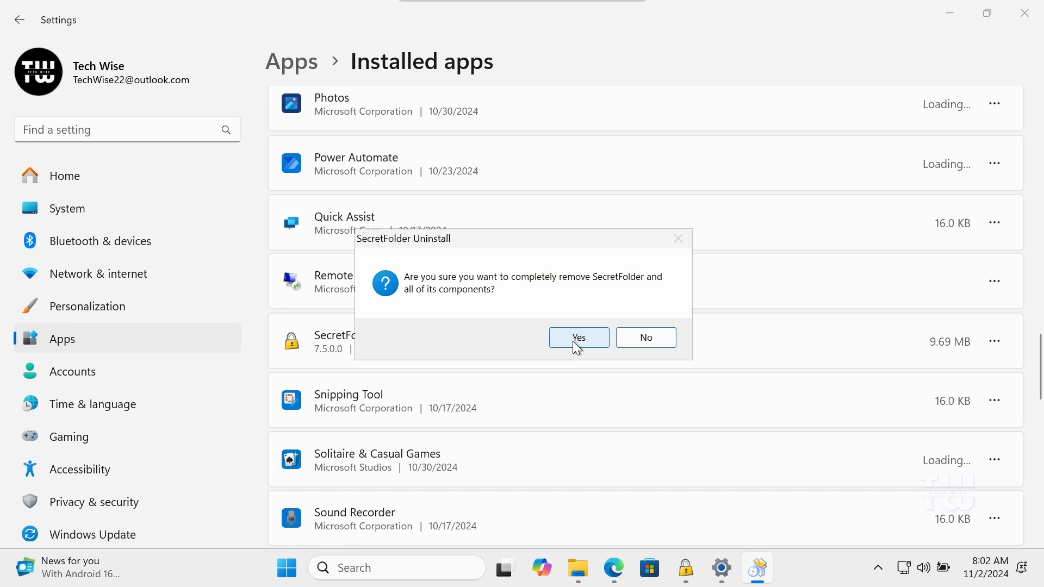
click(578, 338)
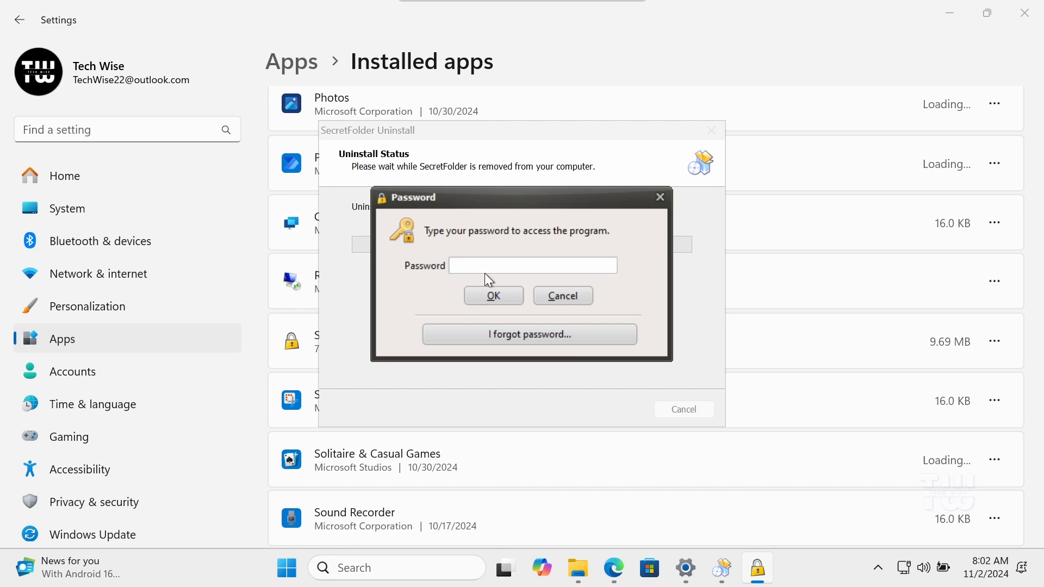
click(533, 264)
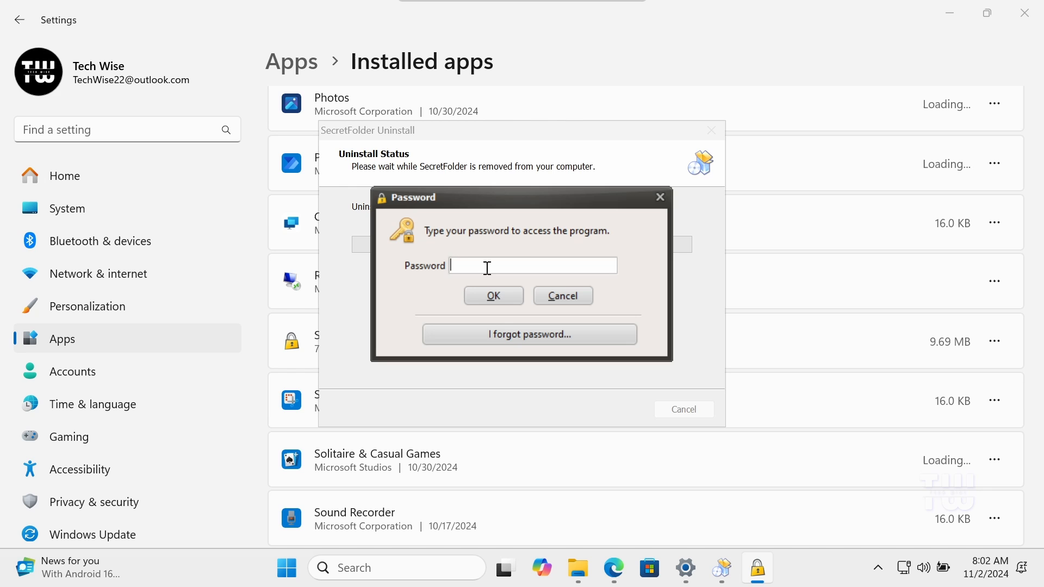
mouse_move(993, 298)
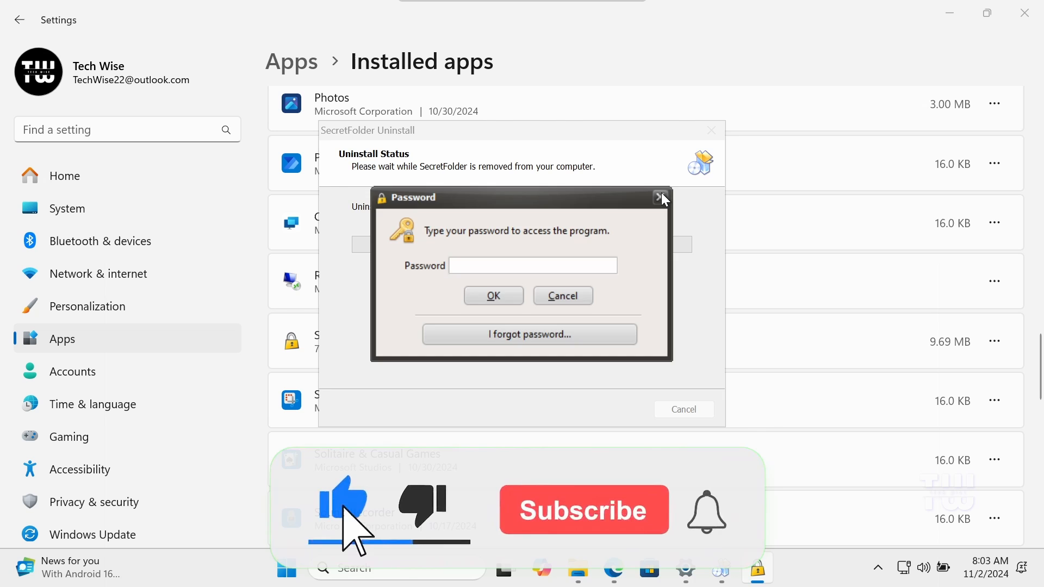
click(661, 197)
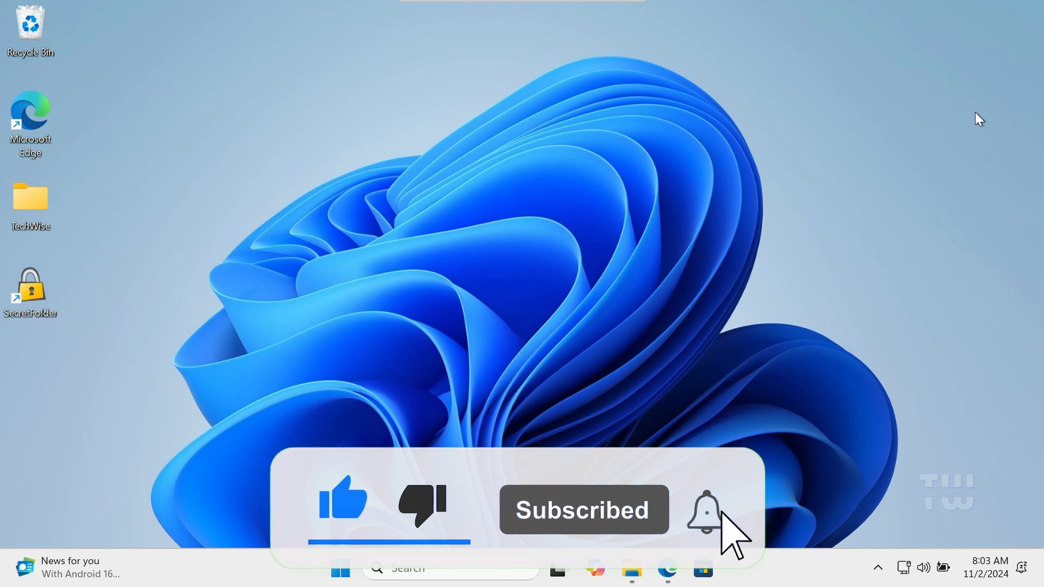